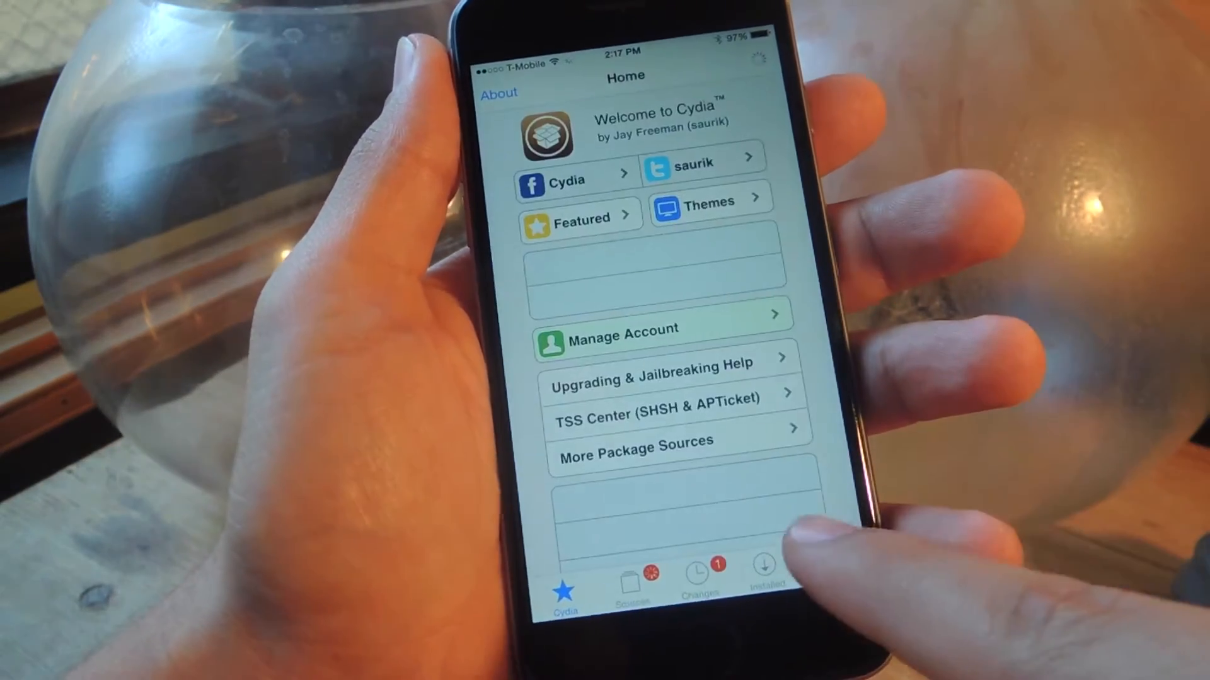
# - Search Cydia for CSwitcher and view its package details showing version 2.0.0-1 installed
pyautogui.click(845, 586)
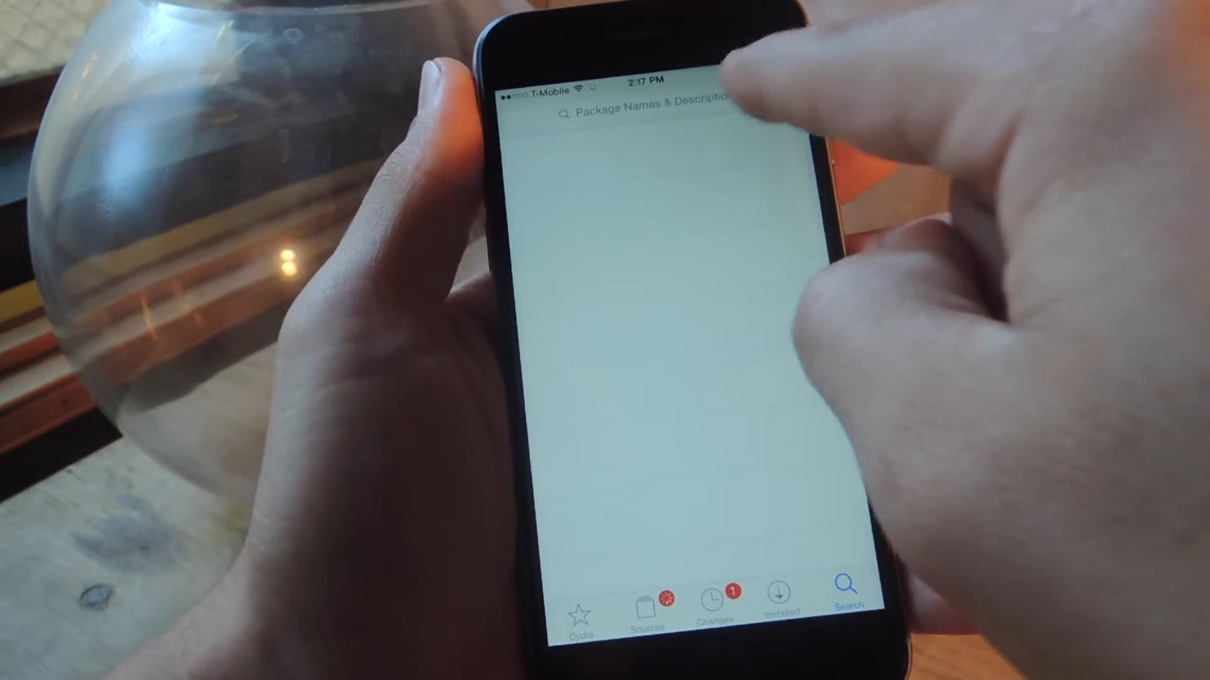
pyautogui.write('c')
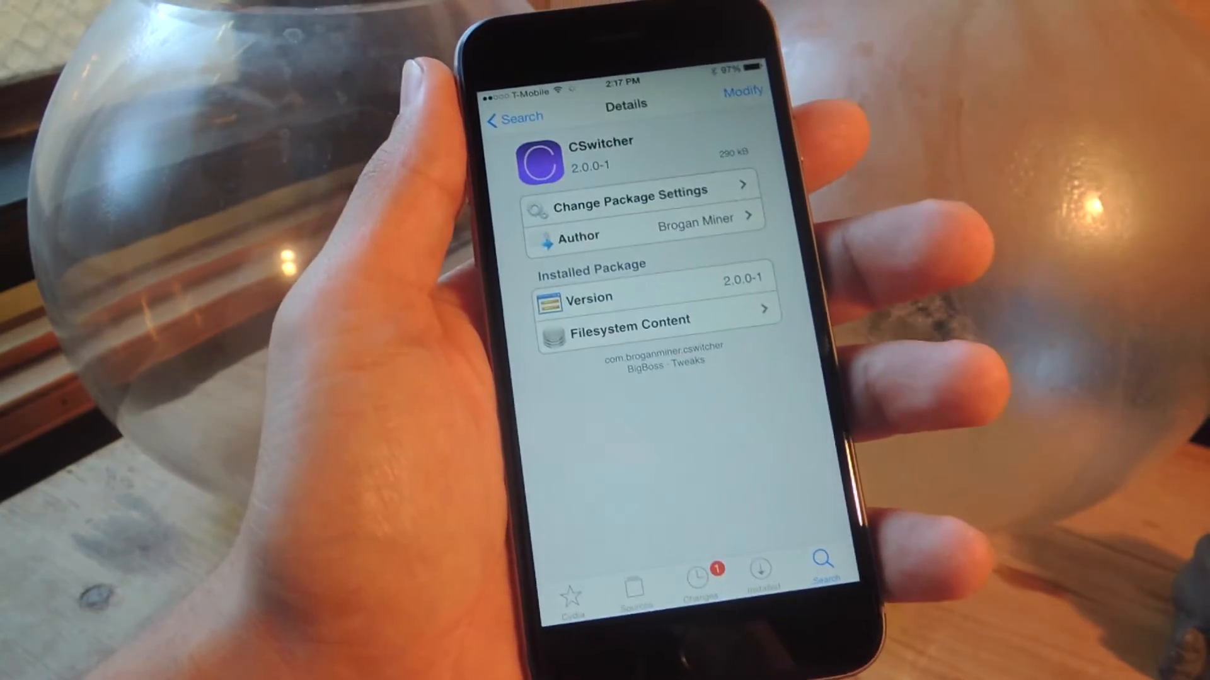
pyautogui.scroll(-3)
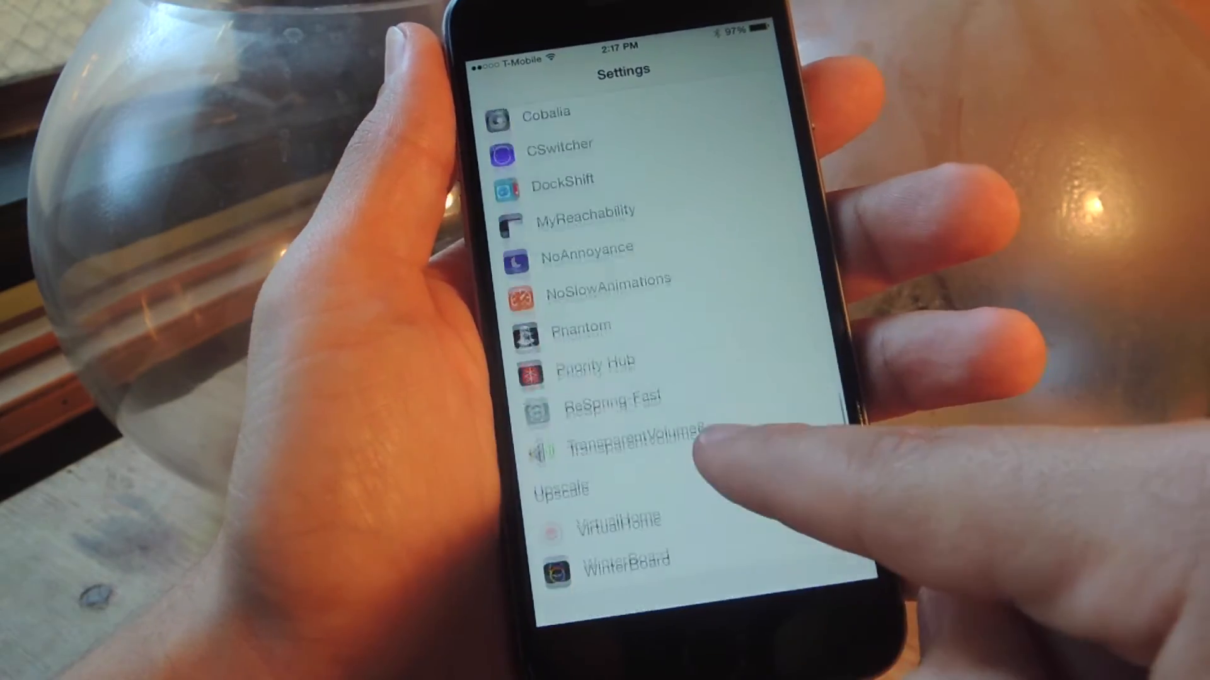
# - Open CSwitcher's Settings page listing Enable, five-icon, Pages and App Snapshots options
pyautogui.click(559, 147)
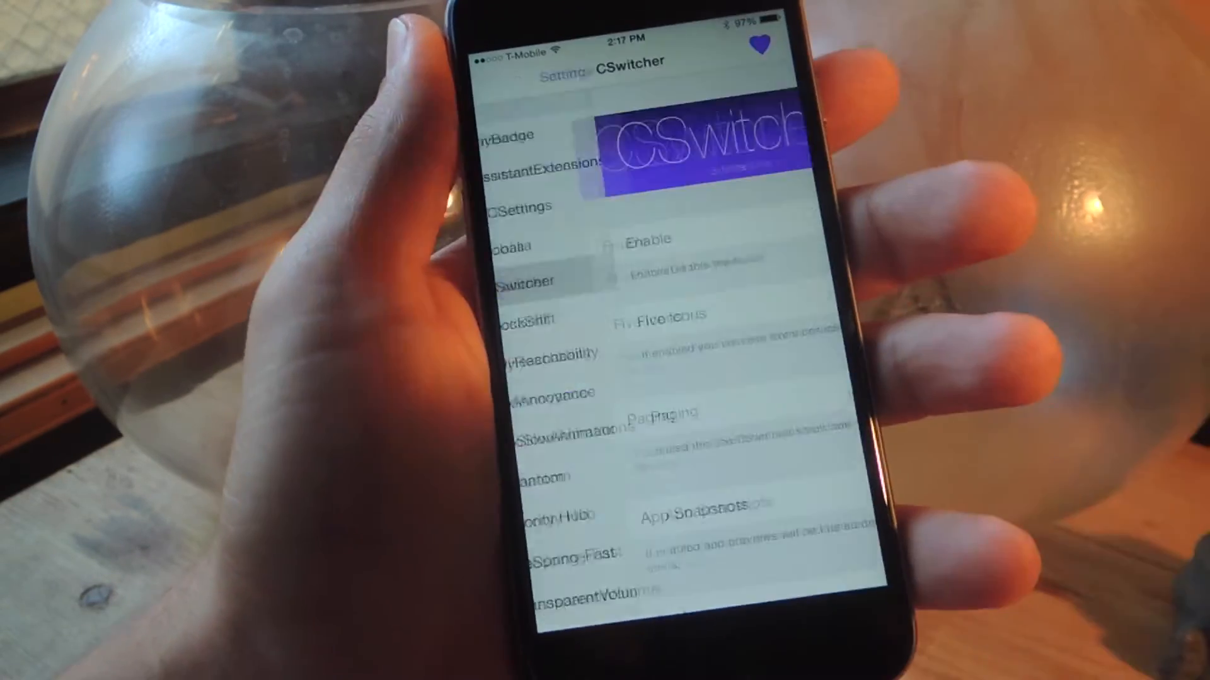